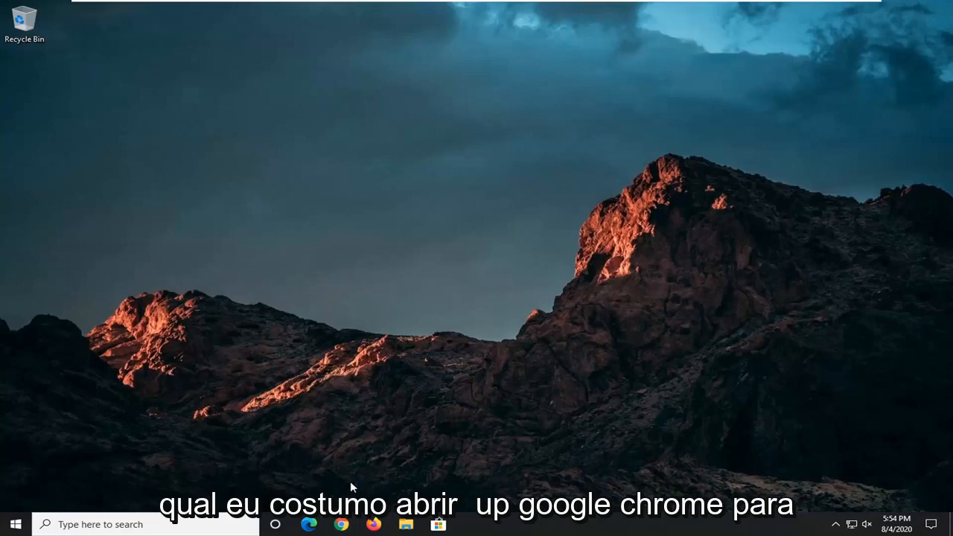
Step: Open Chrome maximised at docs.microsoft.com/en-us/dotnet/framework/install/repair
{"action": "left_click", "coordinate": [341, 524]}
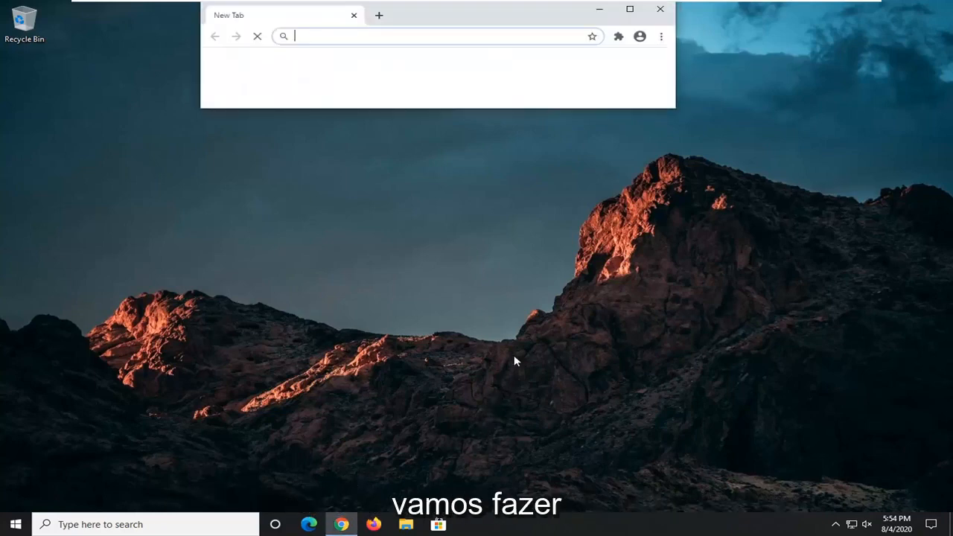
{"action": "left_click", "coordinate": [628, 8]}
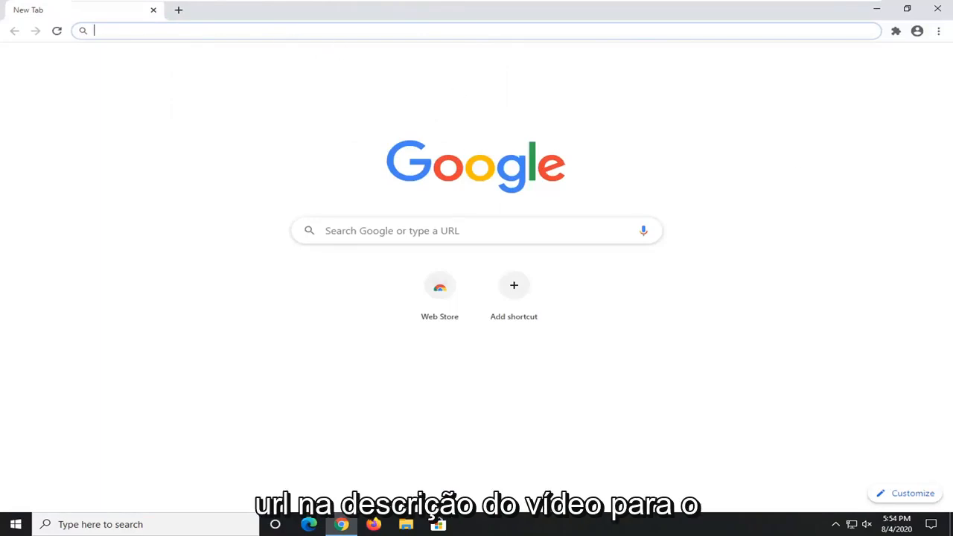
{"action": "type", "text": "https://docs.microsoft.com/en-us/dotnet/framework/install/repair"}
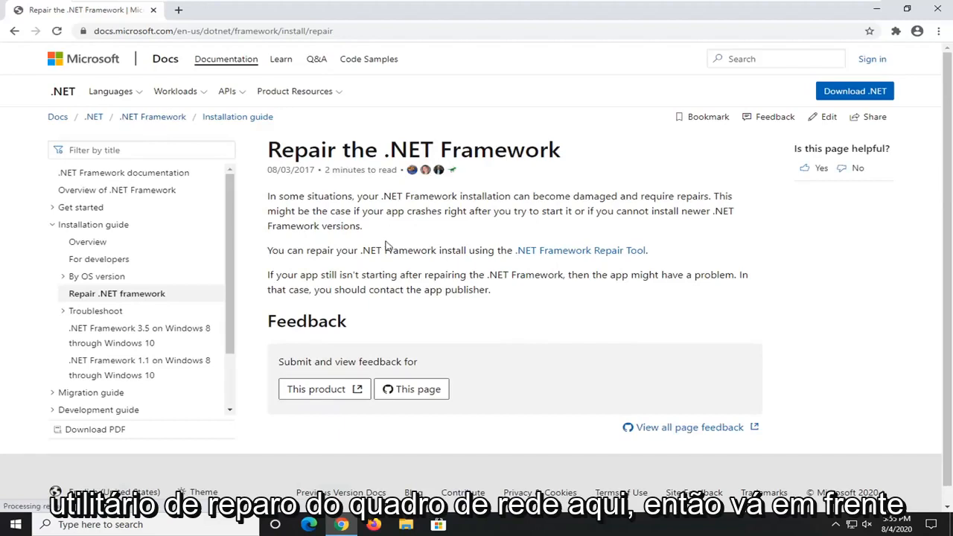
{"action": "mouse_move", "coordinate": [581, 251]}
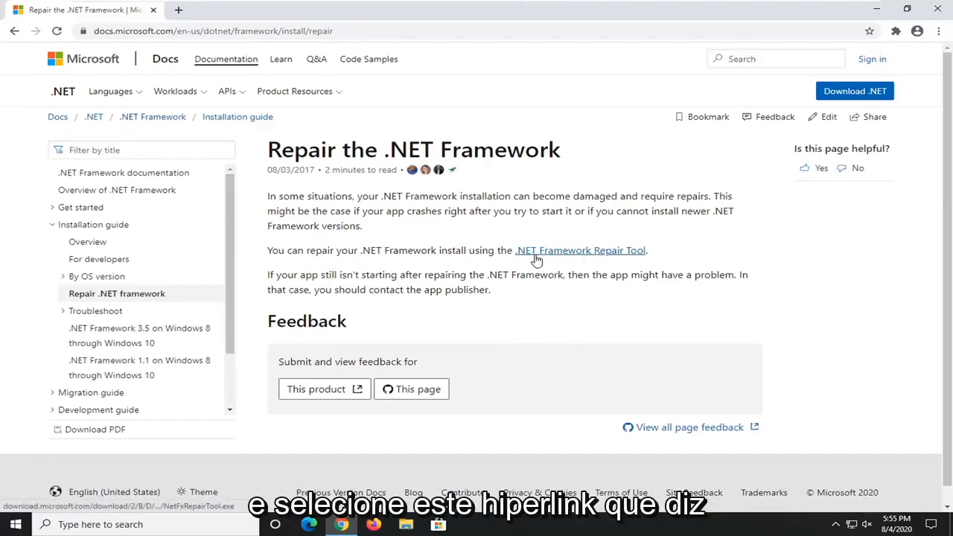
Step: Download the .NET Framework Repair Tool from the page and launch its setup
{"action": "left_click", "coordinate": [581, 250]}
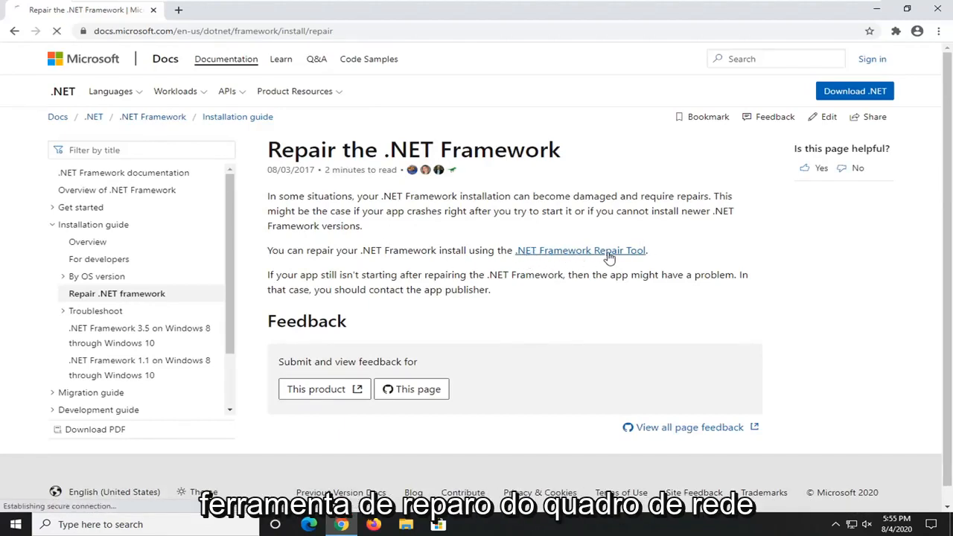
{"action": "left_click", "coordinate": [581, 250]}
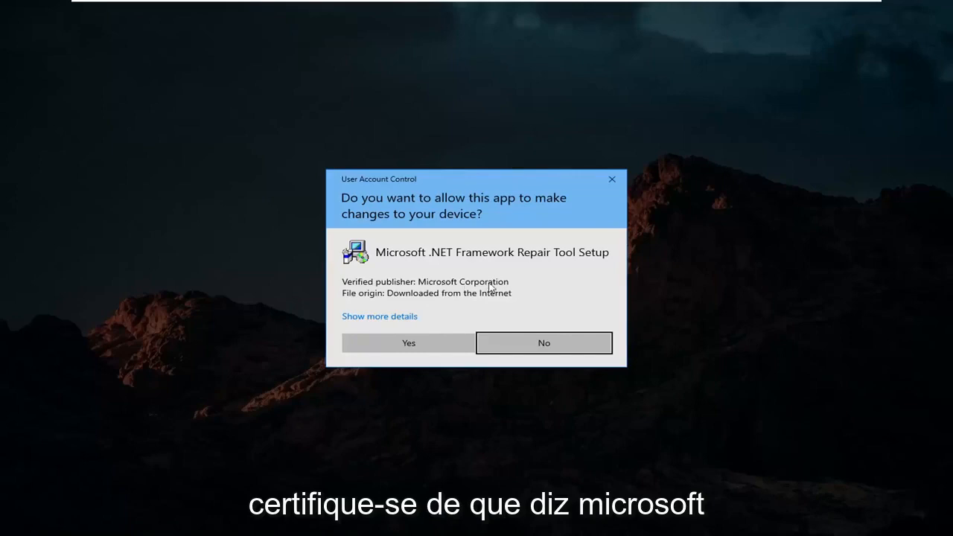
Step: Allow the tool to run, accept its licence, apply the recommended Windows Installer changes and close it
{"action": "left_click", "coordinate": [408, 343]}
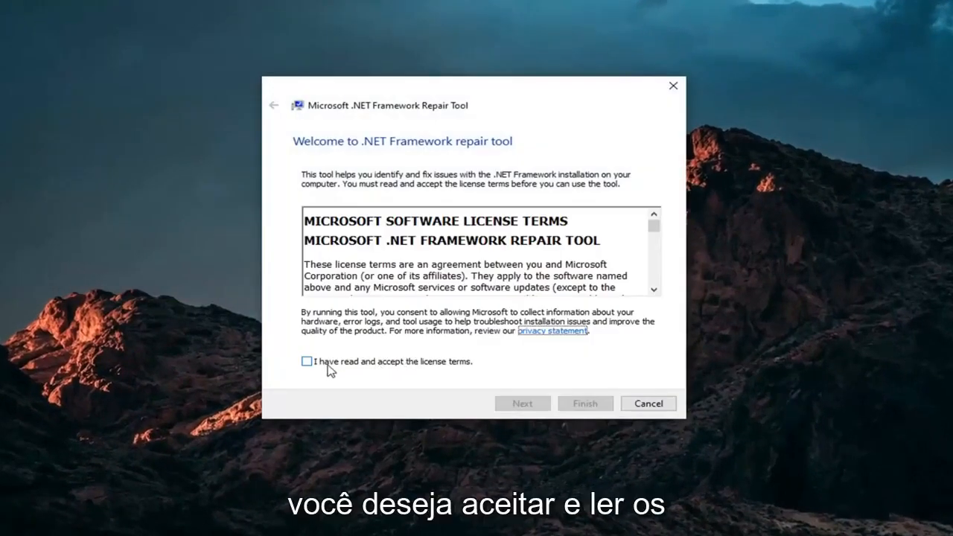
{"action": "left_click", "coordinate": [307, 362]}
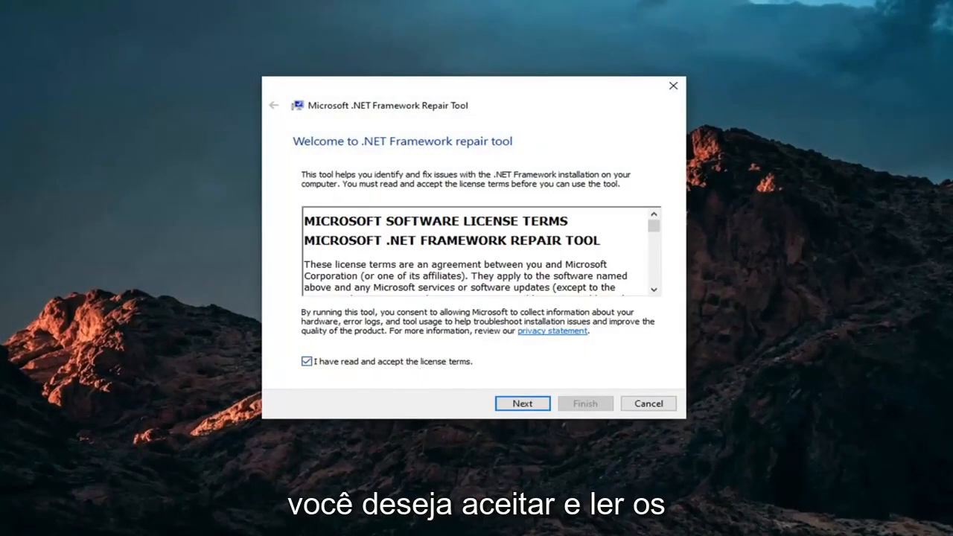
{"action": "left_click", "coordinate": [521, 402]}
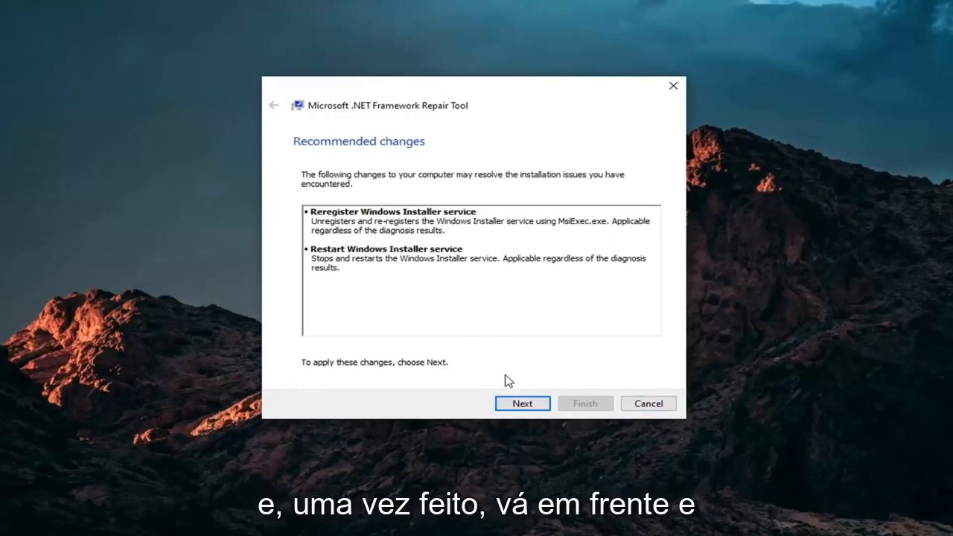
{"action": "left_click", "coordinate": [521, 402]}
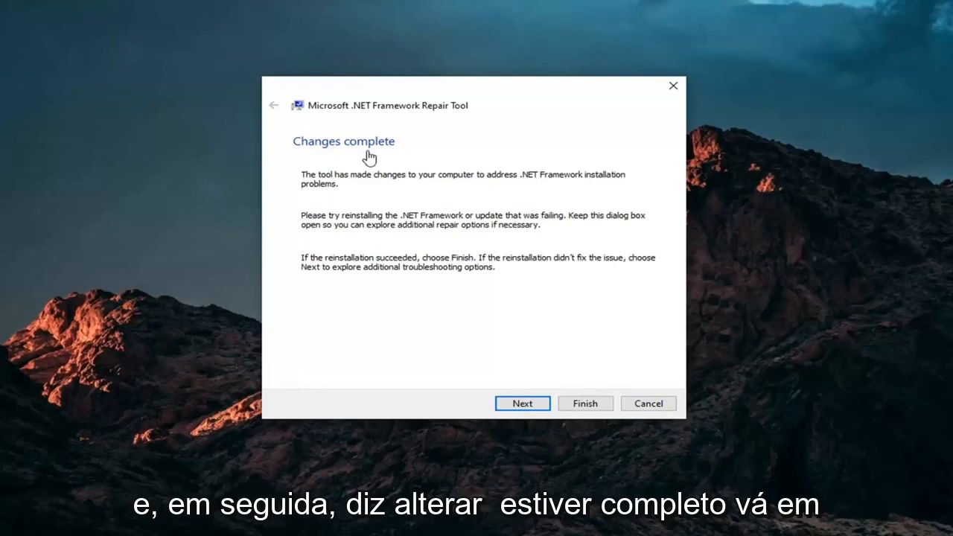
{"action": "left_click", "coordinate": [585, 402]}
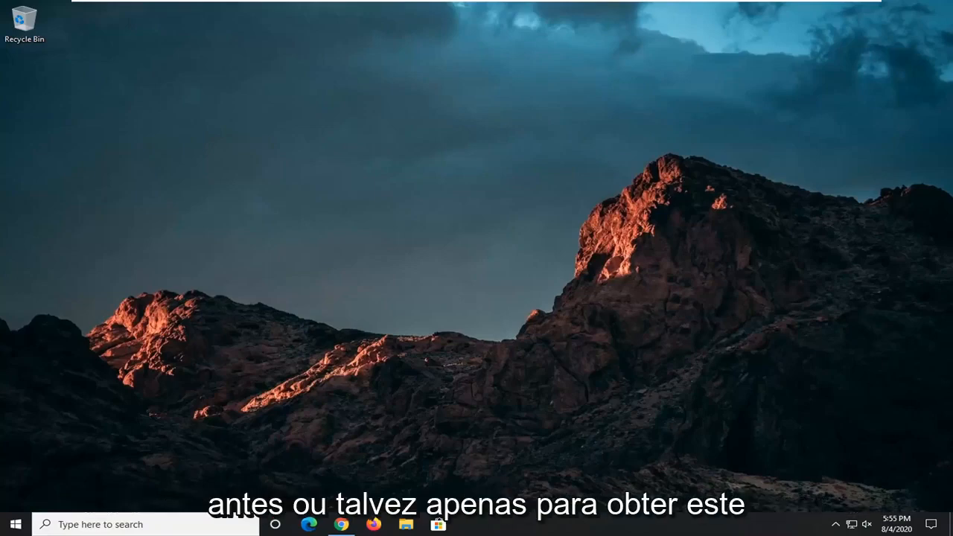
{"action": "mouse_move", "coordinate": [709, 274]}
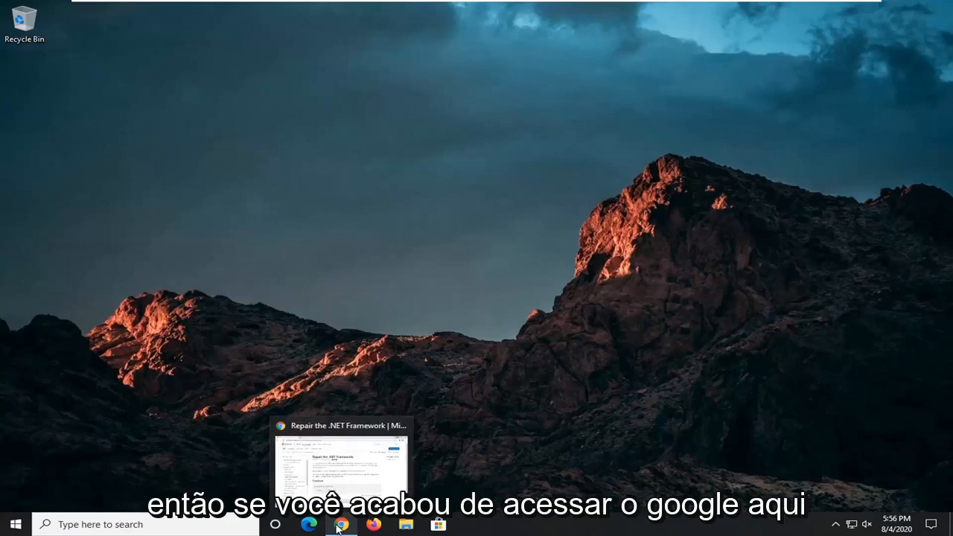
Step: Search 'directx download' and download the DirectX End-User Runtime Web Installer from Microsoft's page
{"action": "left_click", "coordinate": [341, 524]}
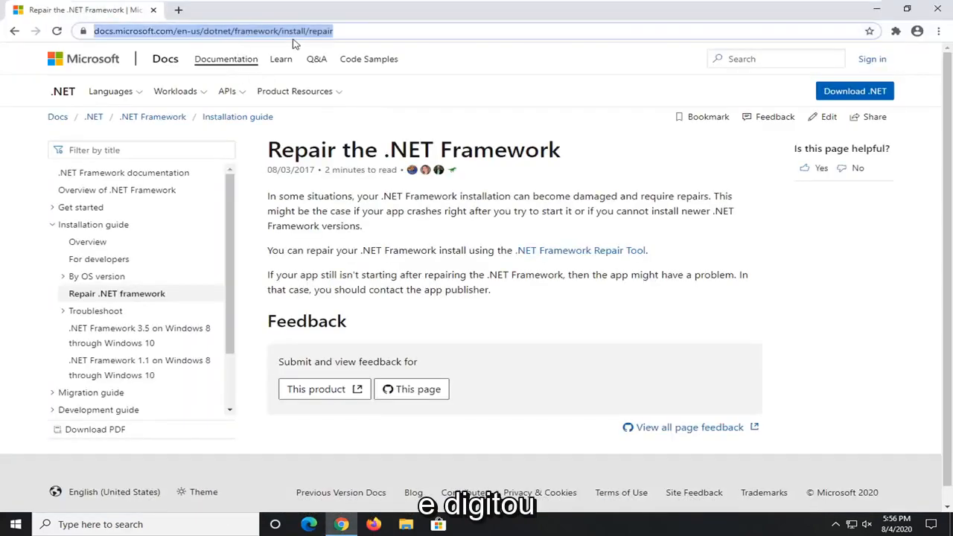
{"action": "type", "text": "direct"}
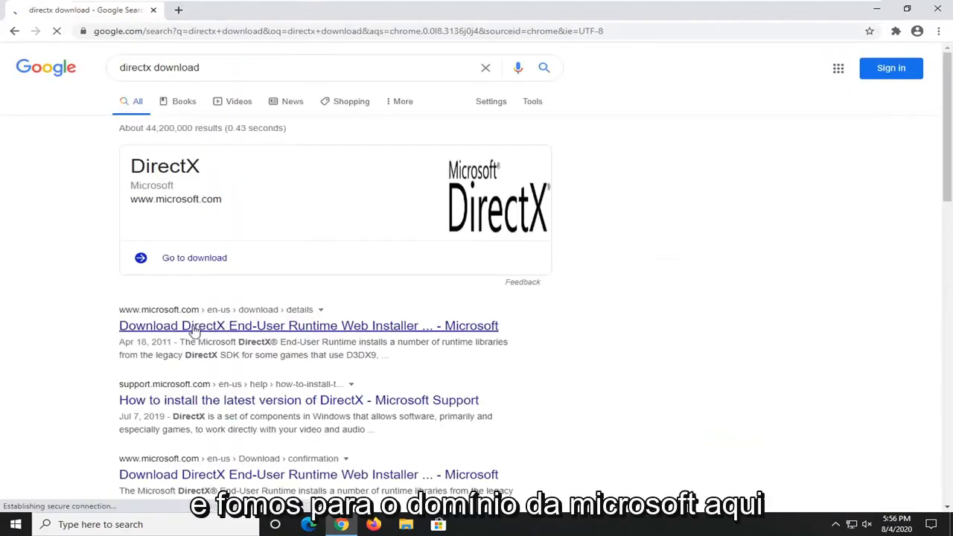
{"action": "left_click", "coordinate": [308, 325]}
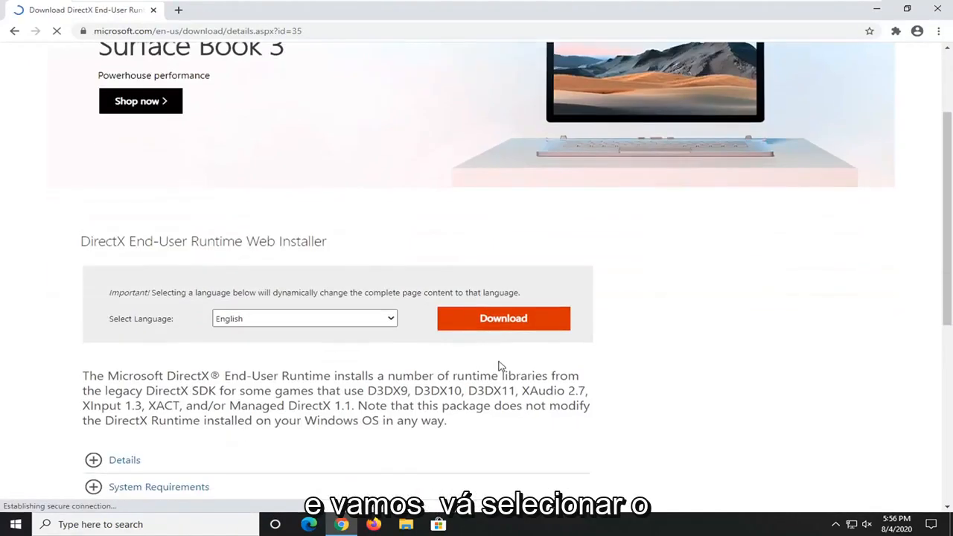
{"action": "left_click", "coordinate": [504, 318]}
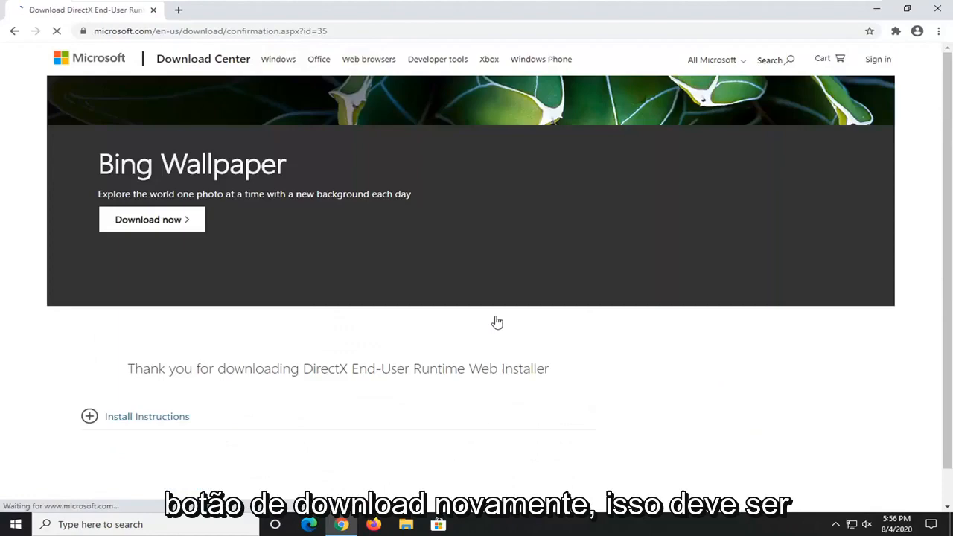
{"action": "scroll", "scroll_direction": "down", "scroll_amount": 3}
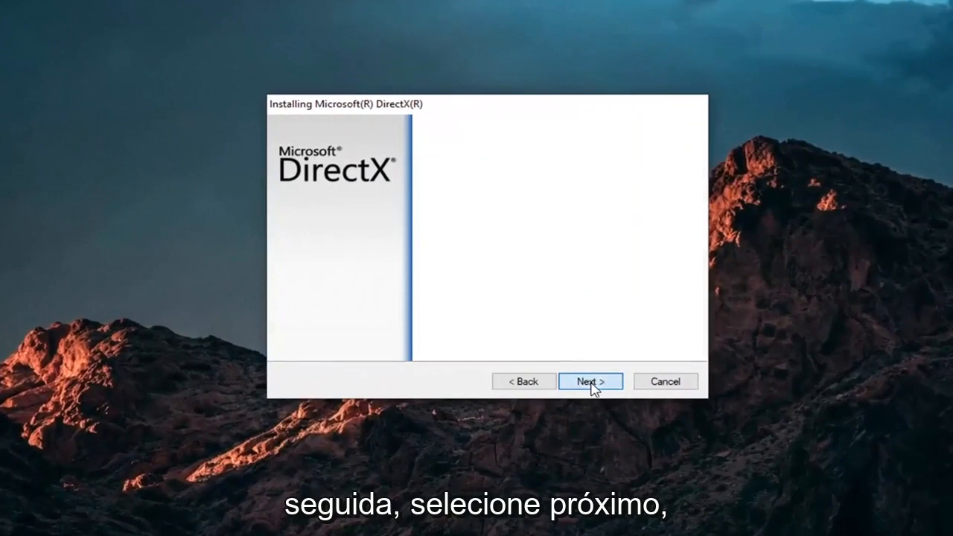
Step: Advance past the welcome, decline the Bing Bar offer and start installing the runtime components
{"action": "left_click", "coordinate": [590, 381]}
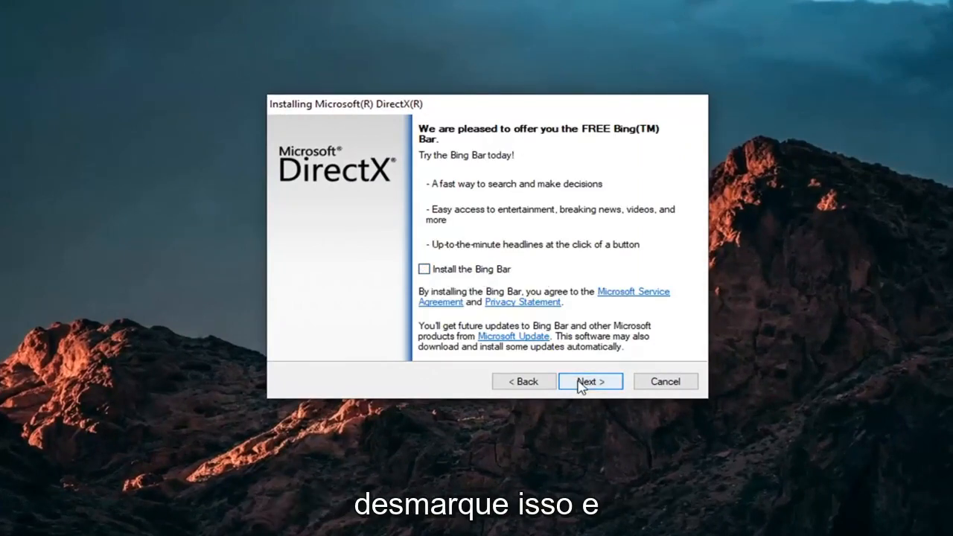
{"action": "left_click", "coordinate": [589, 381]}
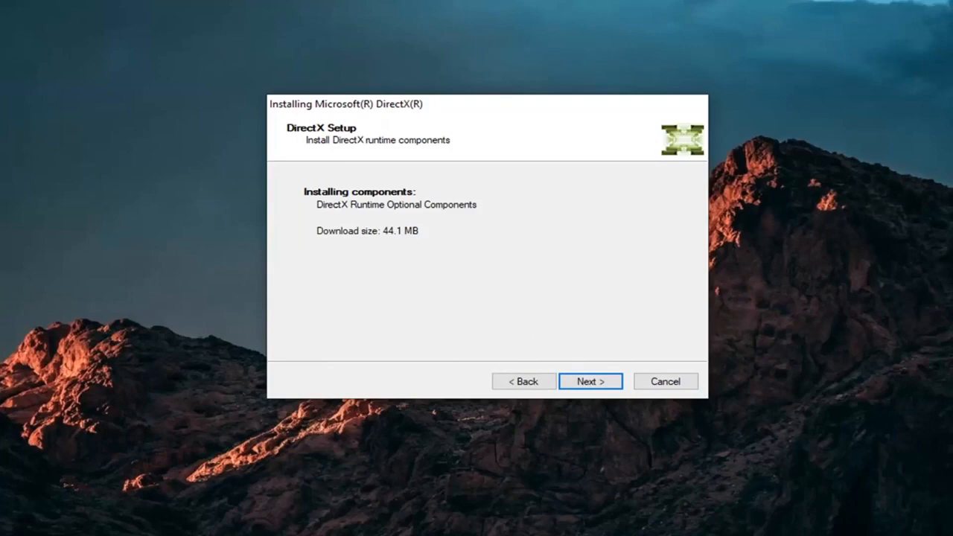
{"action": "mouse_move", "coordinate": [593, 387]}
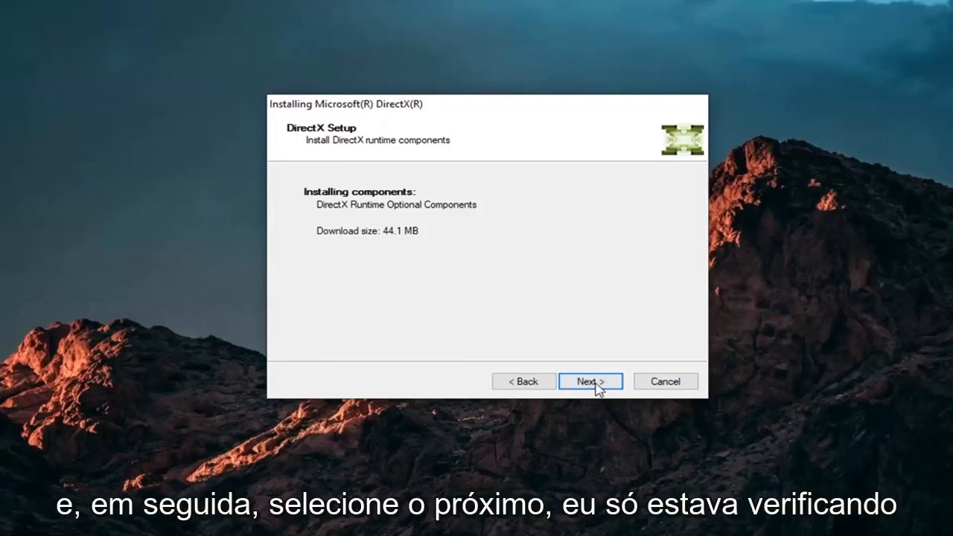
{"action": "left_click", "coordinate": [589, 382]}
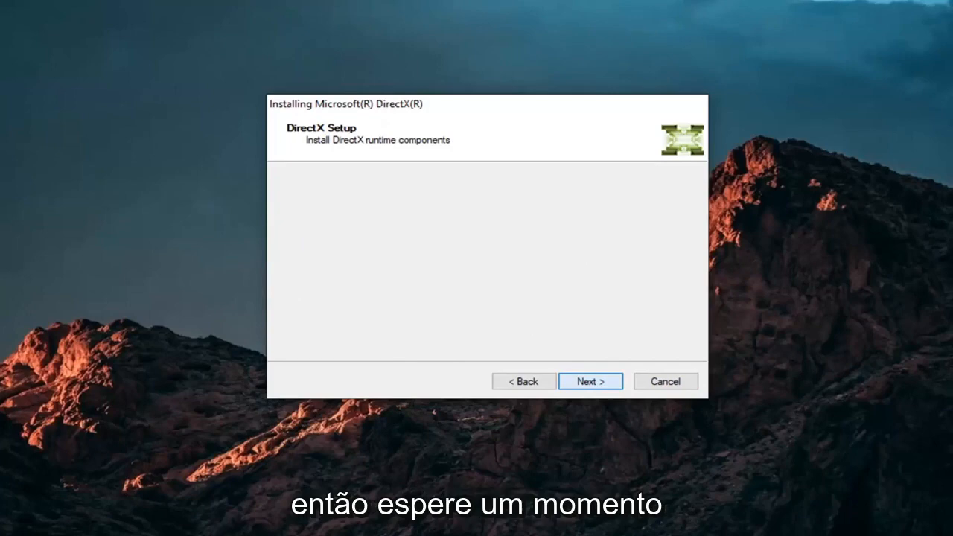
Step: Wait for Installation Complete and finish the DirectX installer, returning to the desktop
{"action": "left_click", "coordinate": [589, 381]}
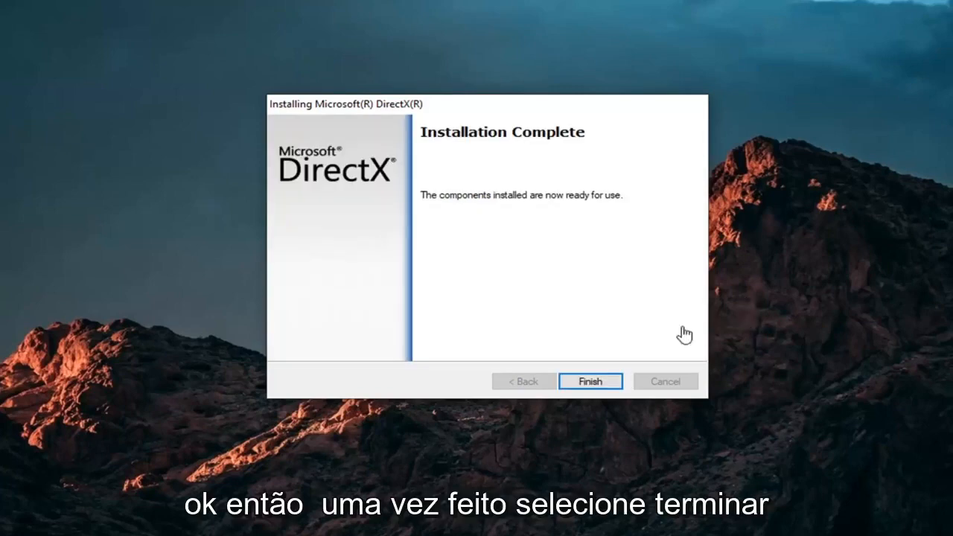
{"action": "left_click", "coordinate": [590, 381]}
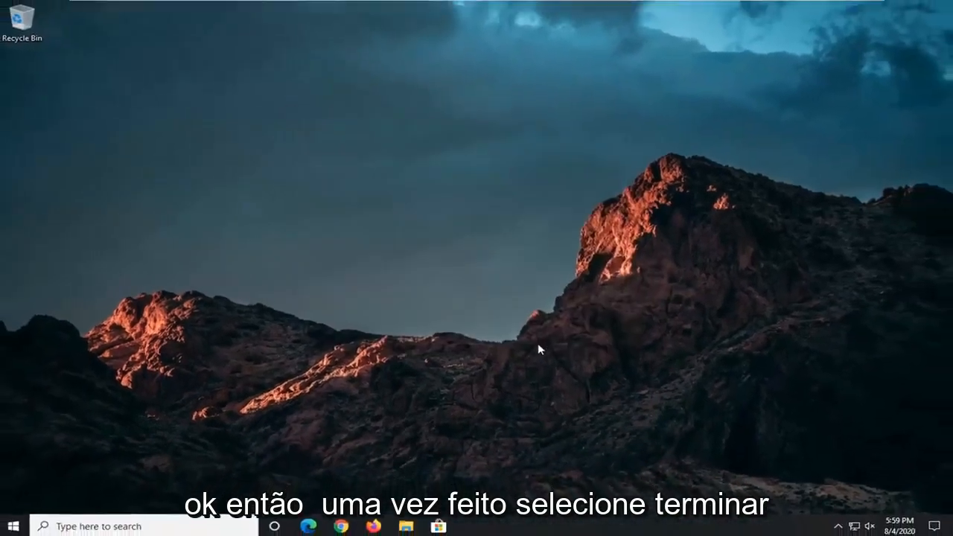